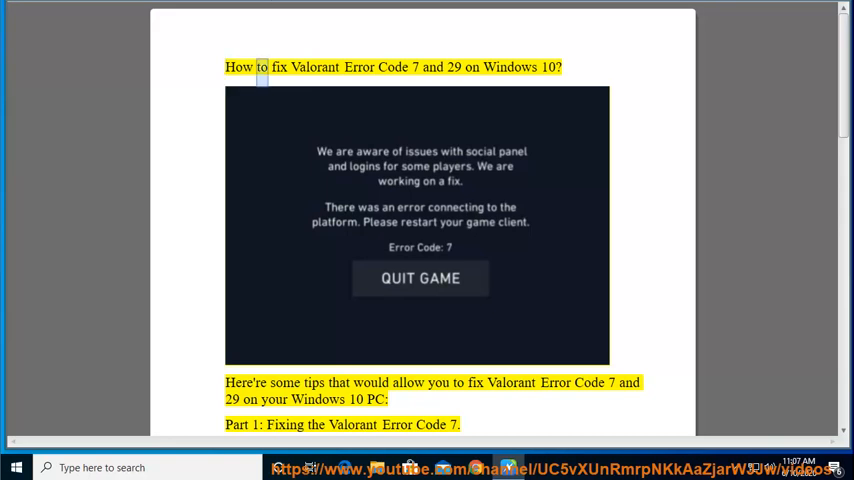
double_click(511, 67)
type("1. try restarting your game.")
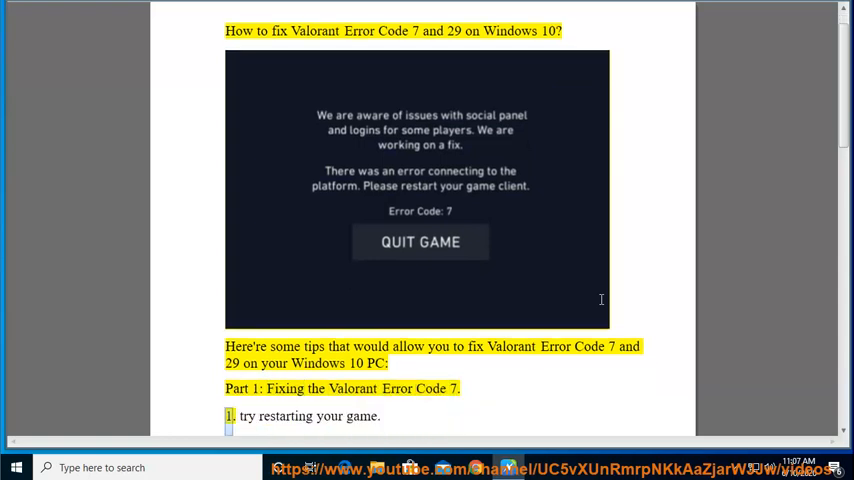
scroll("down", 3)
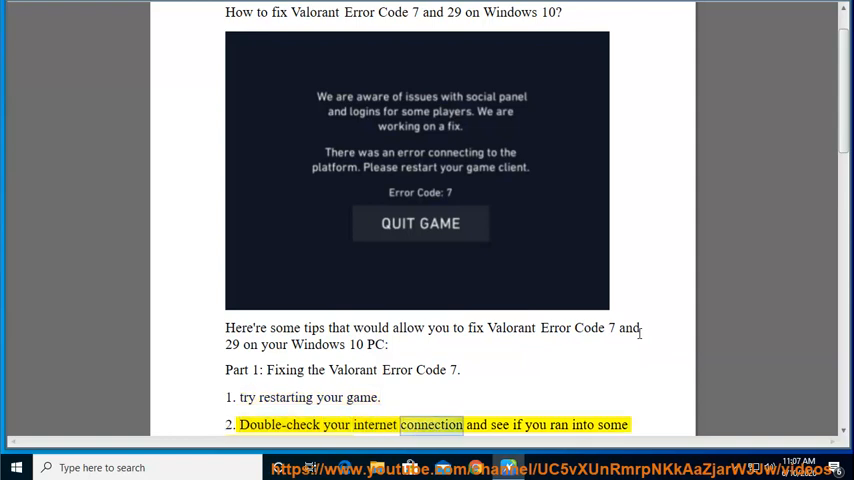
scroll("down", 3)
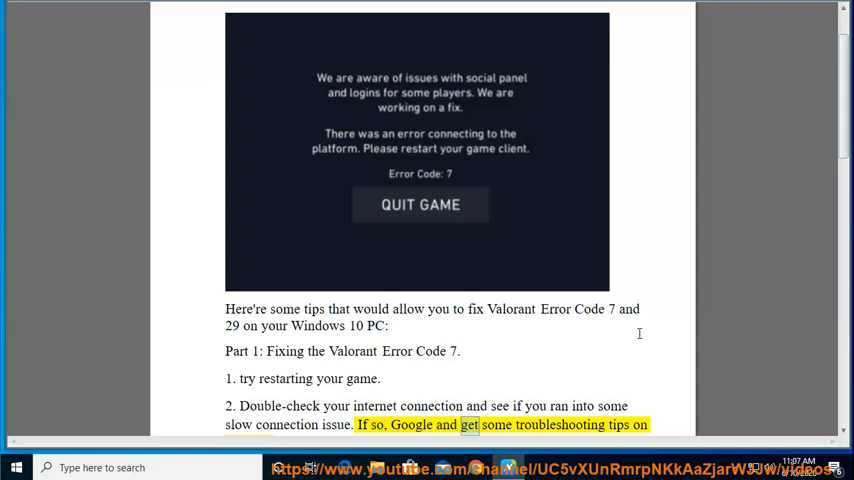
scroll("down", 3)
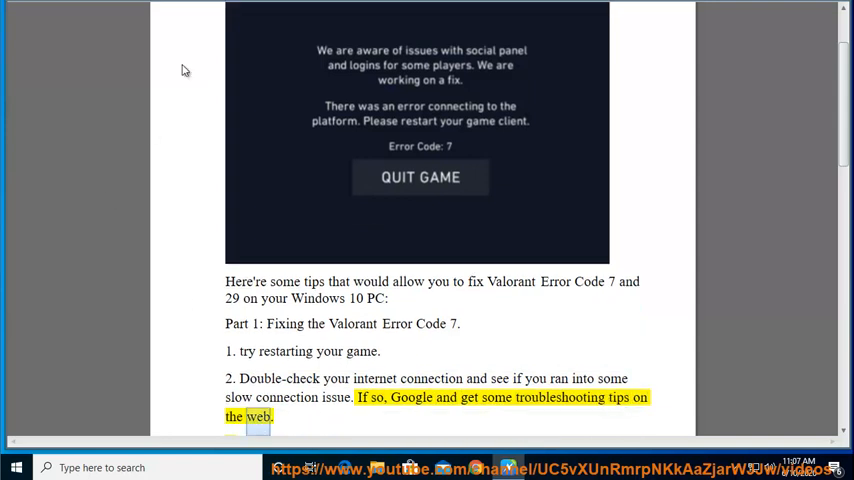
scroll("down", 3)
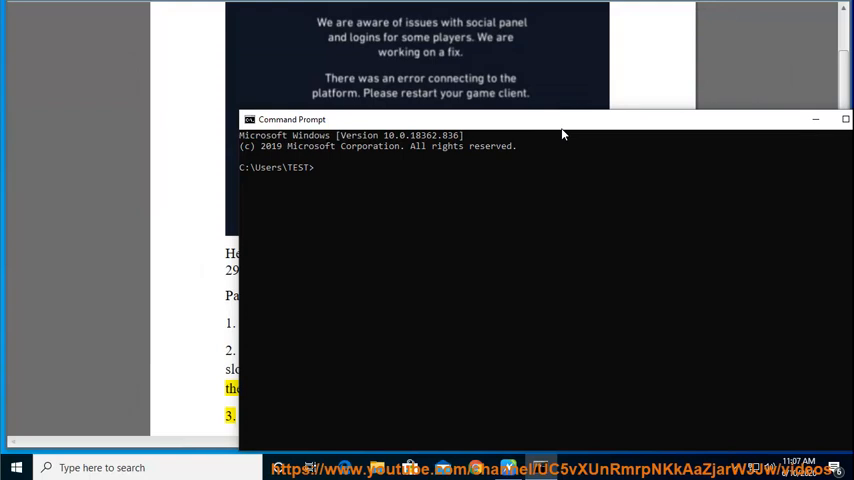
type("ping")
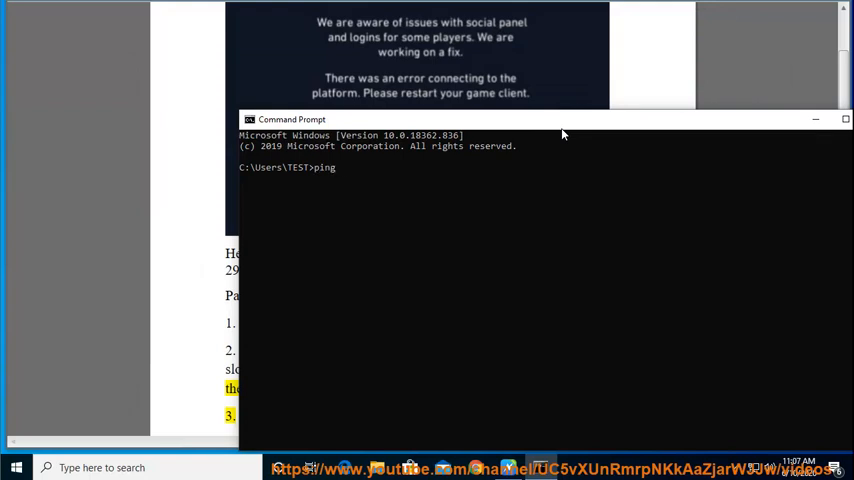
type("www.google.com -t")
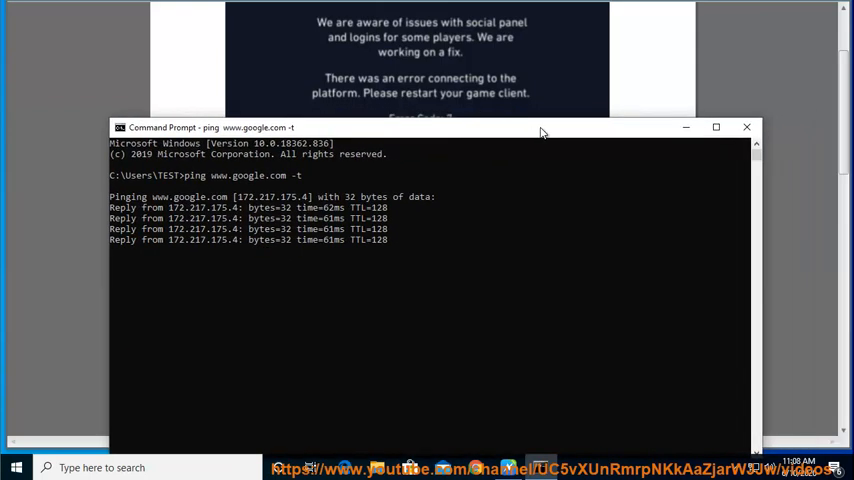
left_click(746, 128)
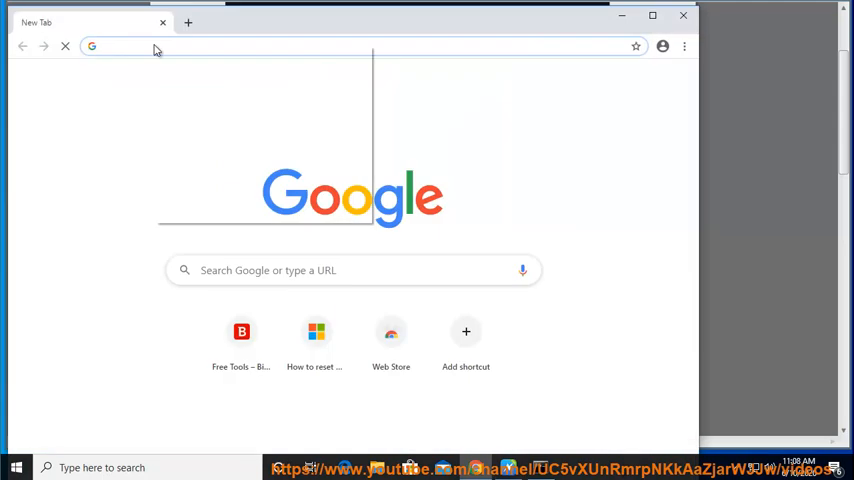
Search Google for 'slow connection' and scroll through the troubleshooting articles.
type("slow connection")
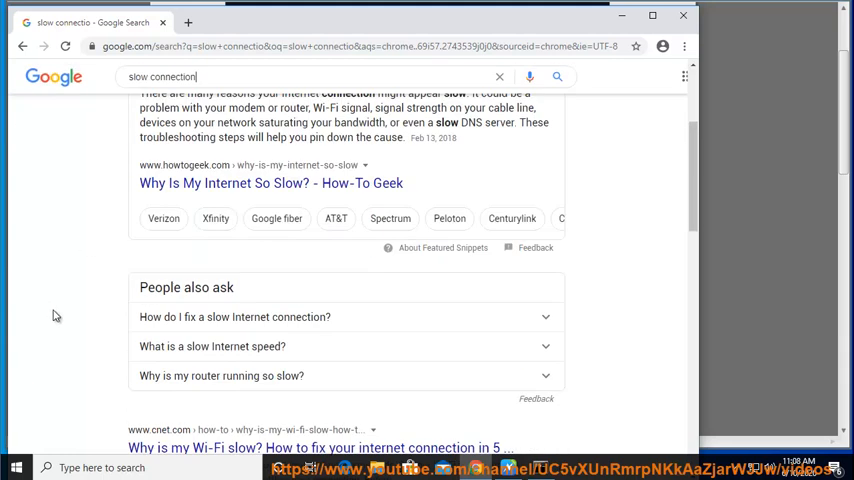
scroll("down", 3)
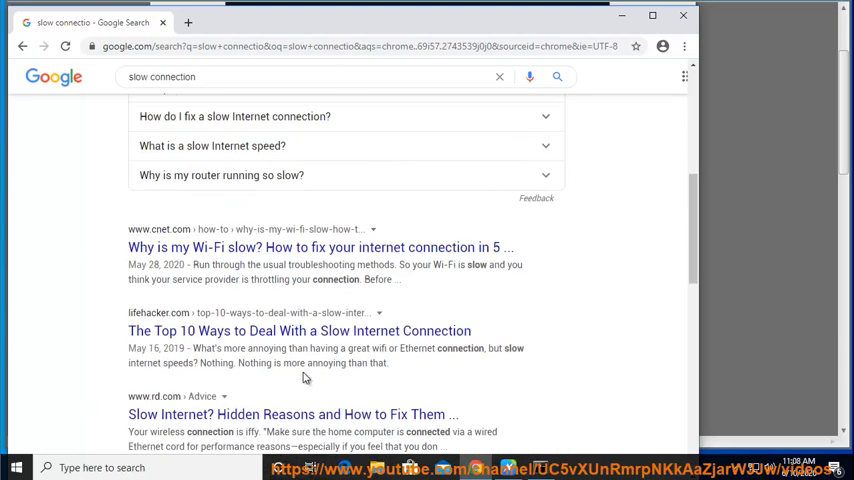
scroll("down", 3)
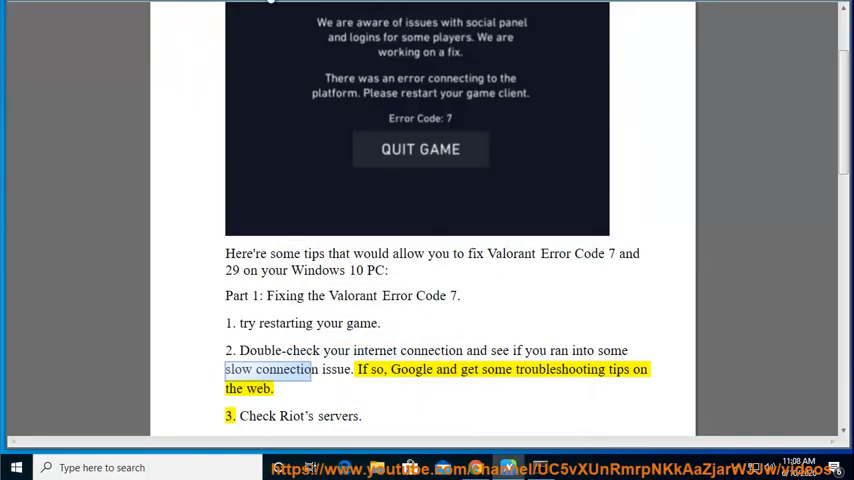
Scroll the guide down to tip 3 about checking Riot's servers.
scroll("down", 3)
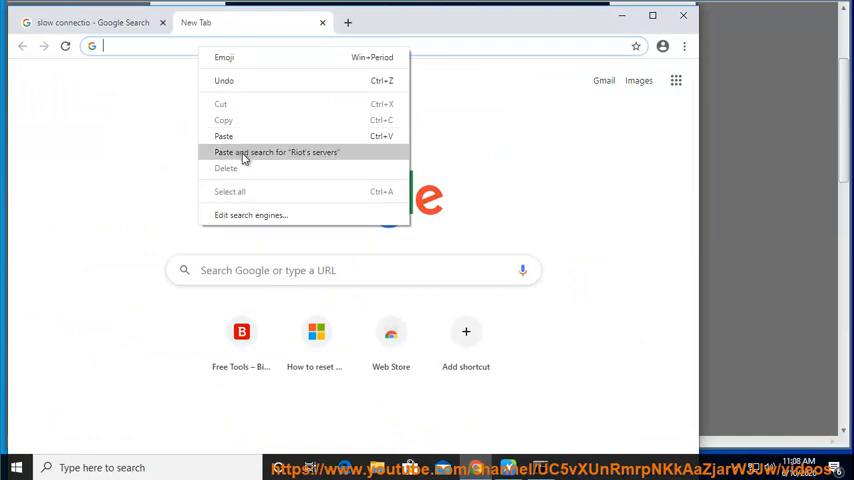
Search for Riot's servers, open the Riot Games Service Status page and dismiss the cookie notice.
left_click(277, 152)
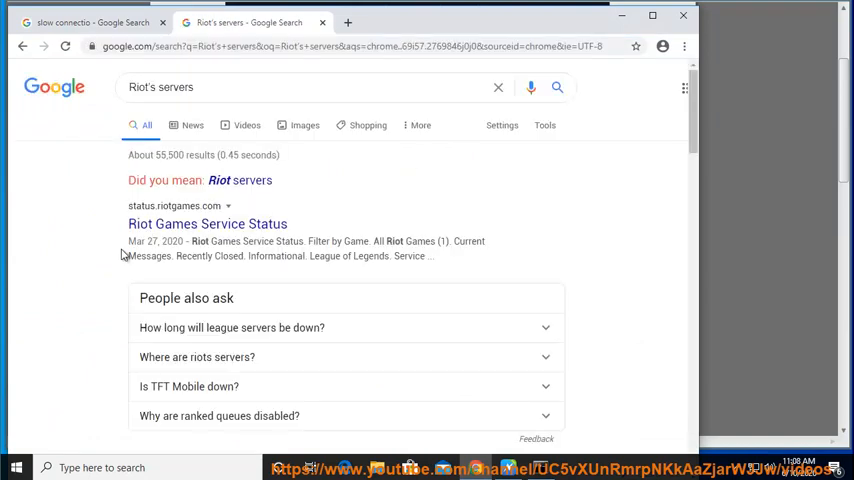
left_click(207, 223)
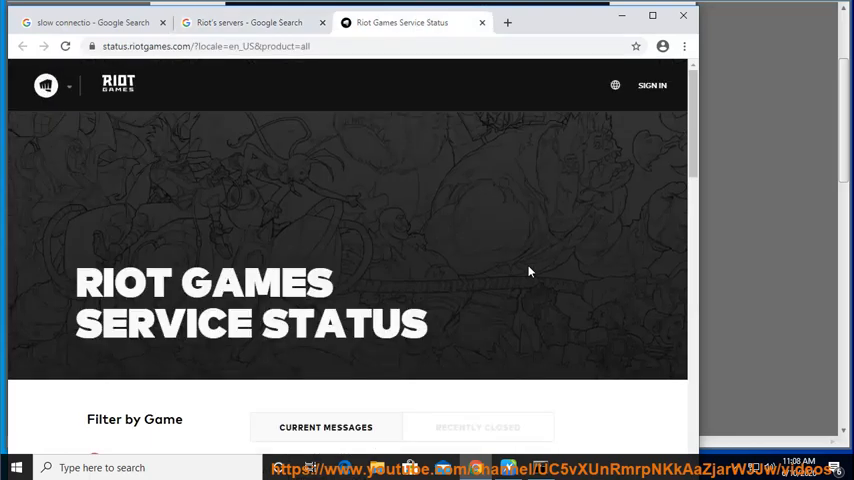
scroll("down", 3)
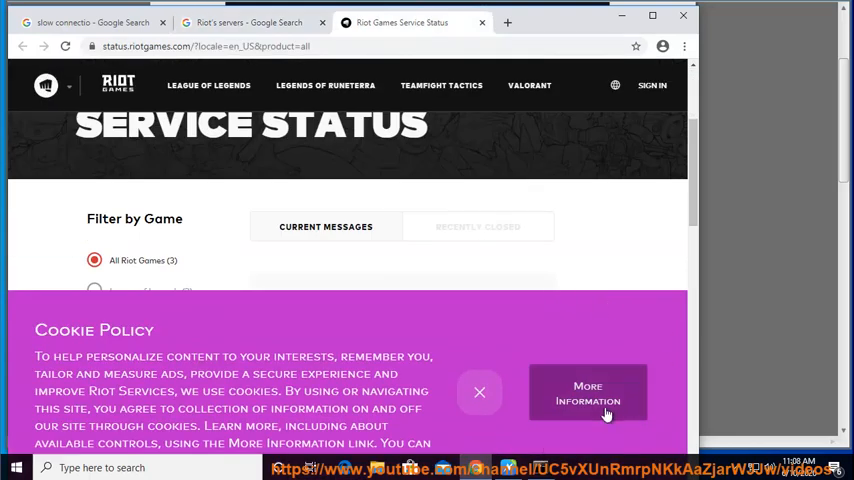
left_click(479, 391)
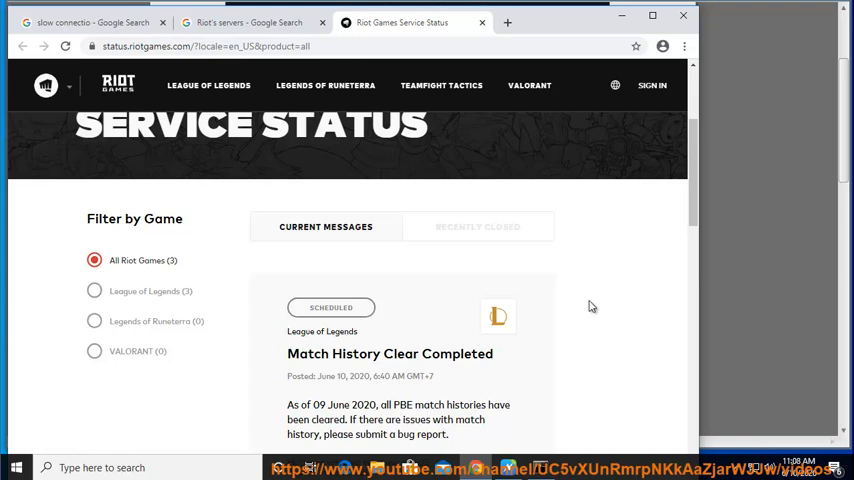
mouse_move(424, 390)
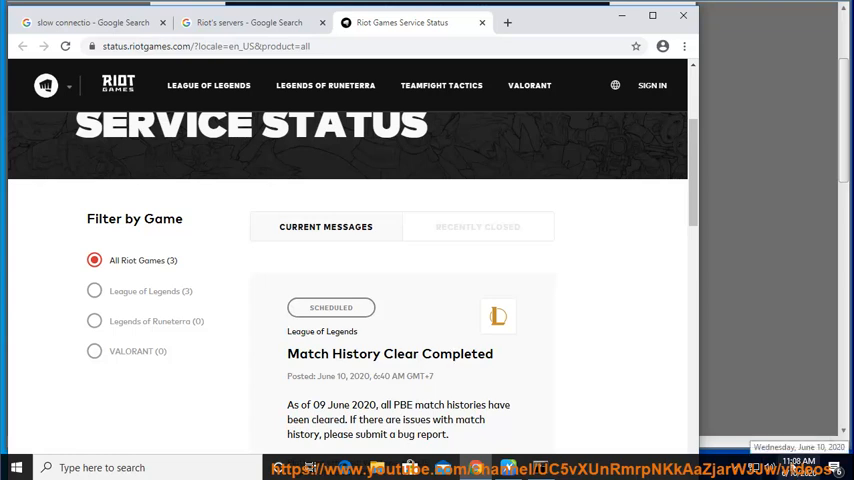
Filter the service status to VALORANT, which reports no recent issues.
scroll("down", 3)
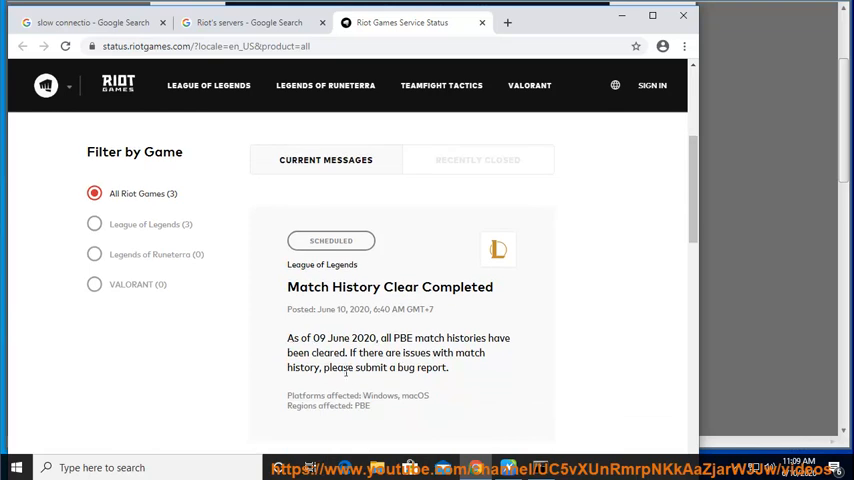
double_click(382, 396)
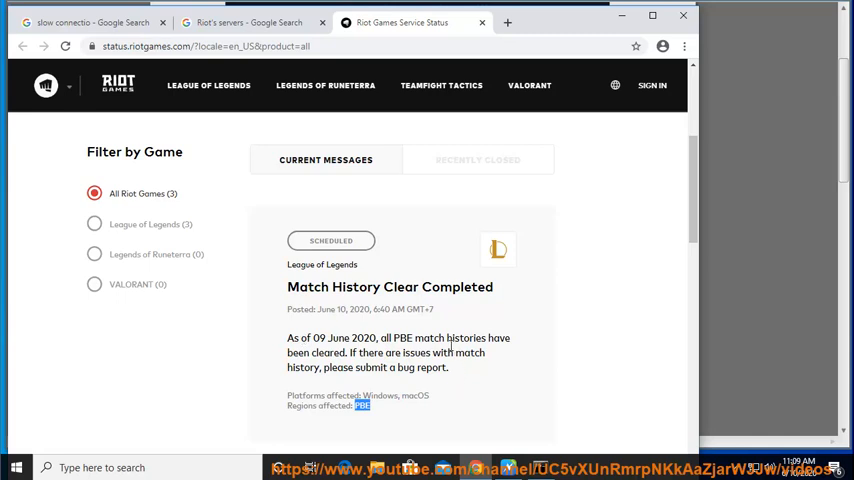
scroll("down", 3)
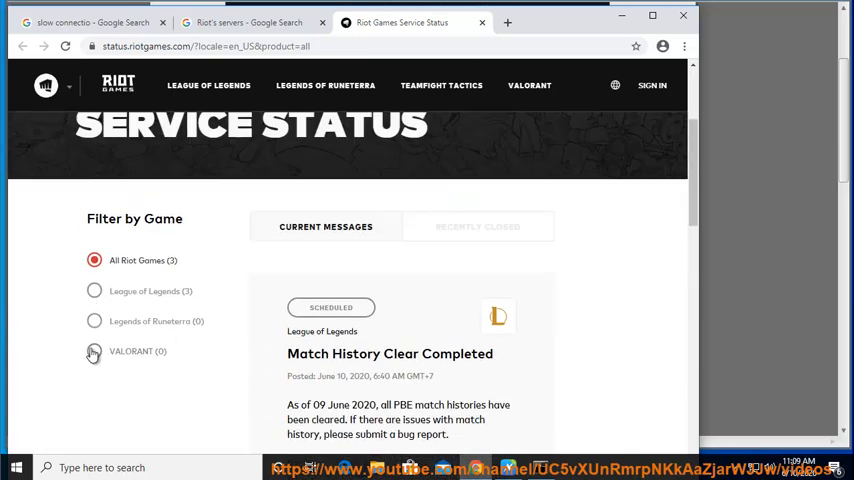
left_click(92, 351)
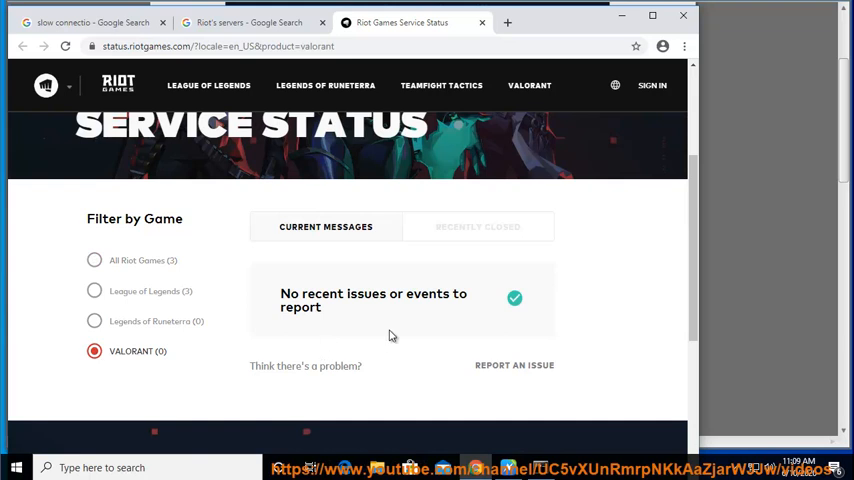
left_click(85, 260)
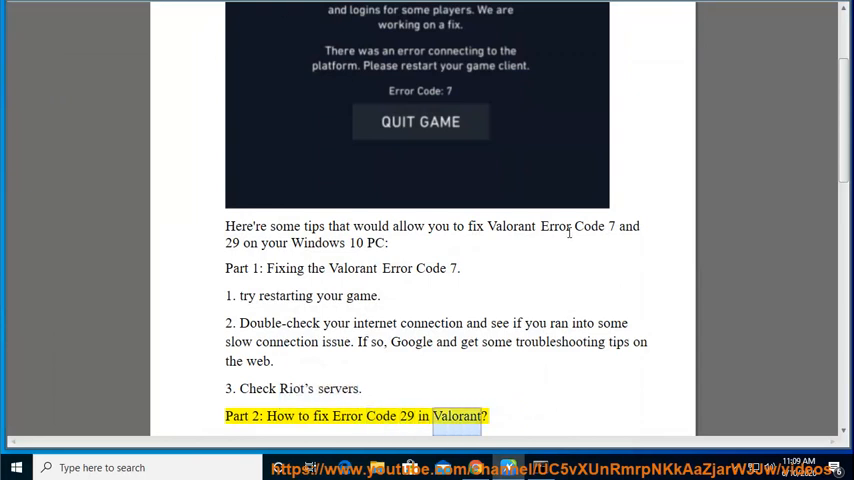
scroll("down", 3)
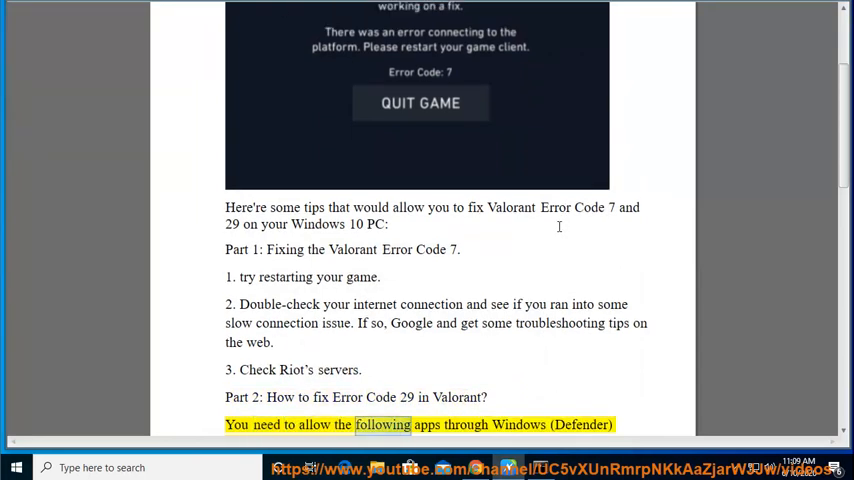
scroll("down", 3)
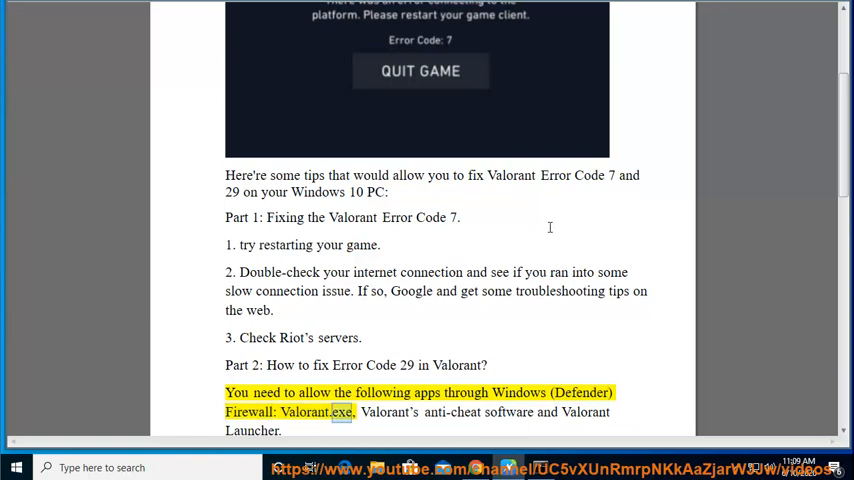
scroll("down", 3)
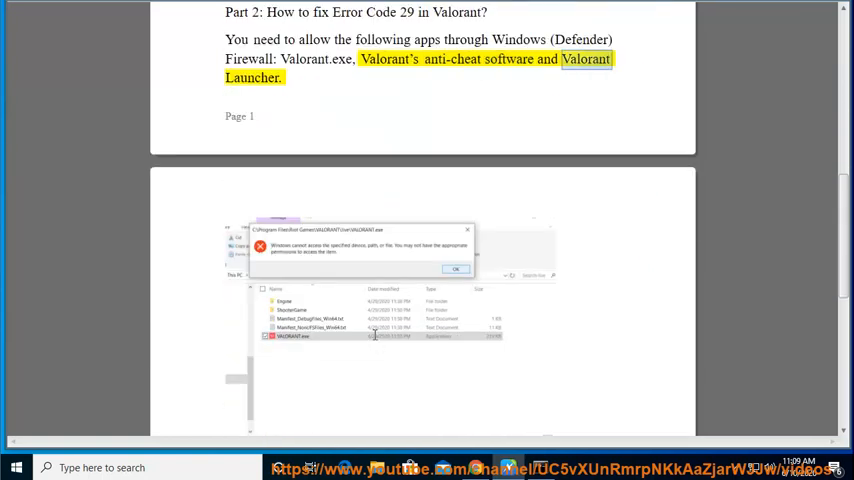